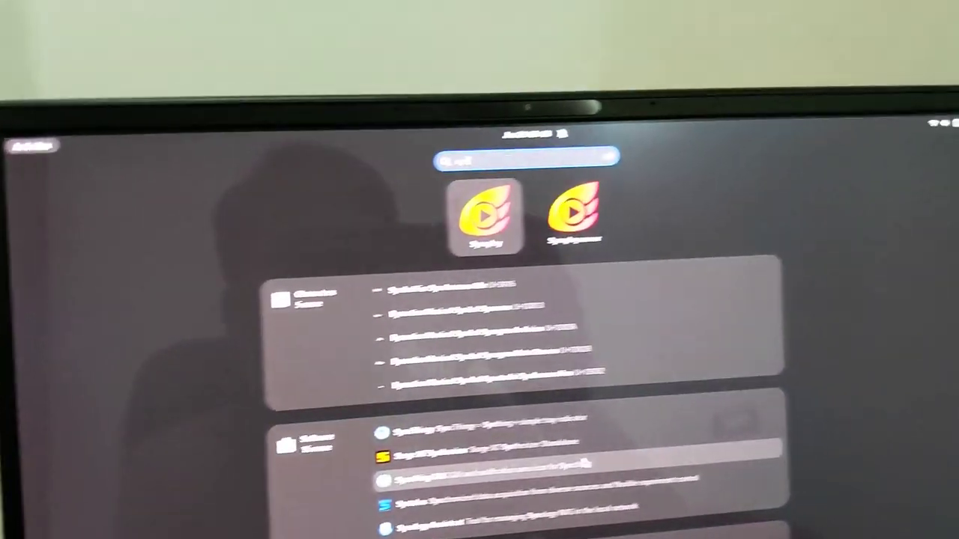
- Search 'syn' in the GNOME overview and launch the Syncplay client
type("syn")
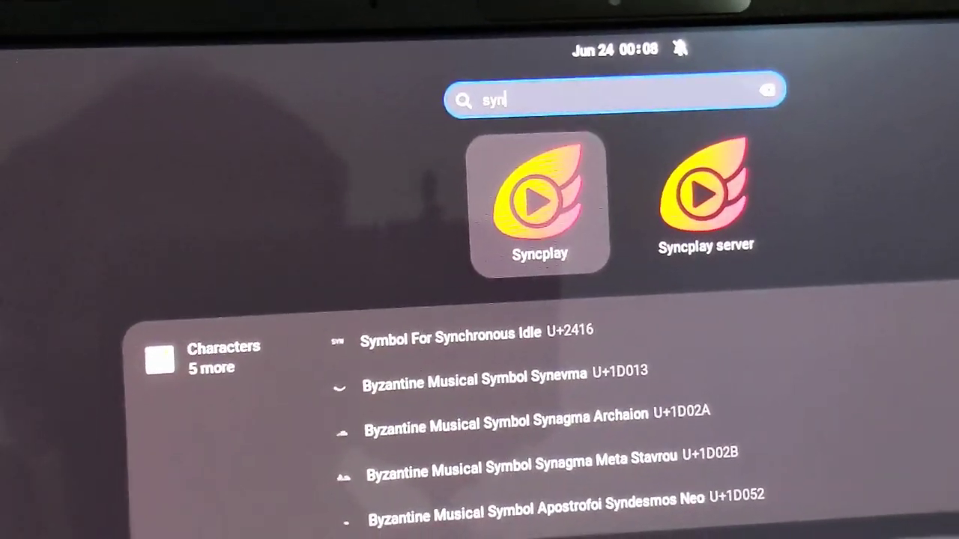
left_click(540, 203)
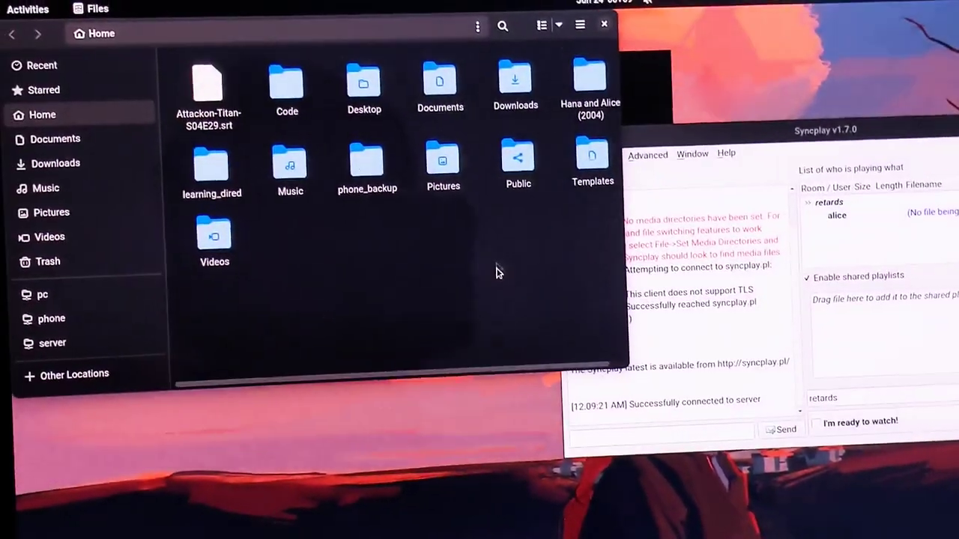
- Enter the Hana and Alice (2004) folder and play its .mp4 in mpv
left_click(590, 82)
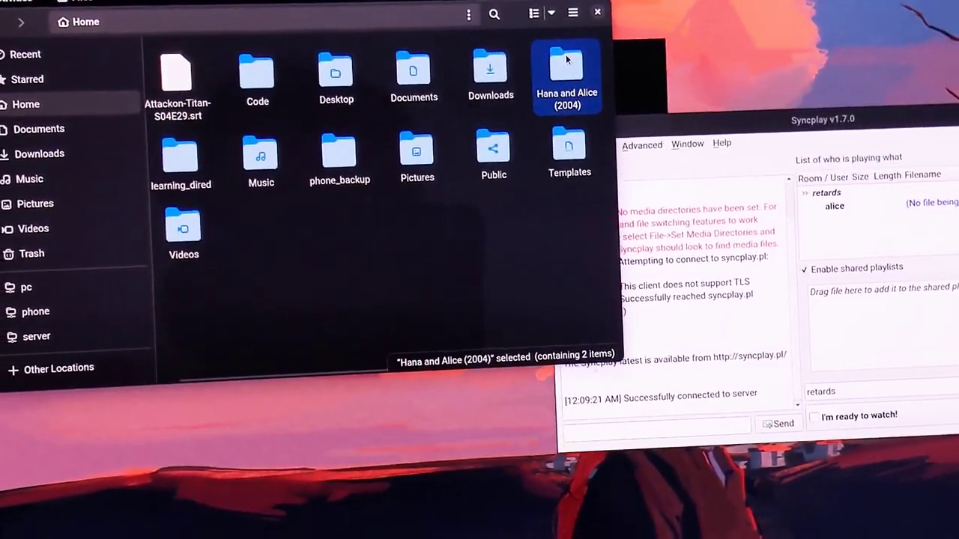
double_click(567, 67)
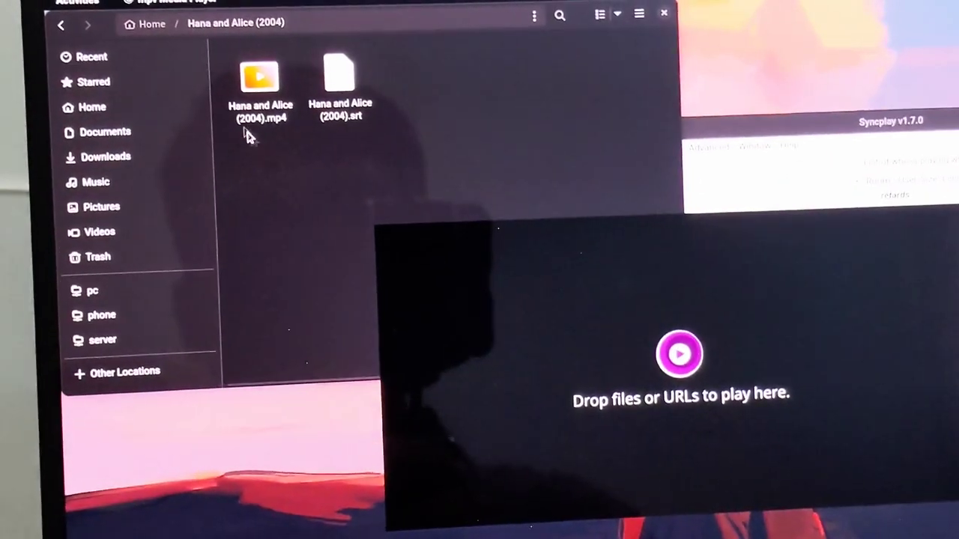
double_click(260, 77)
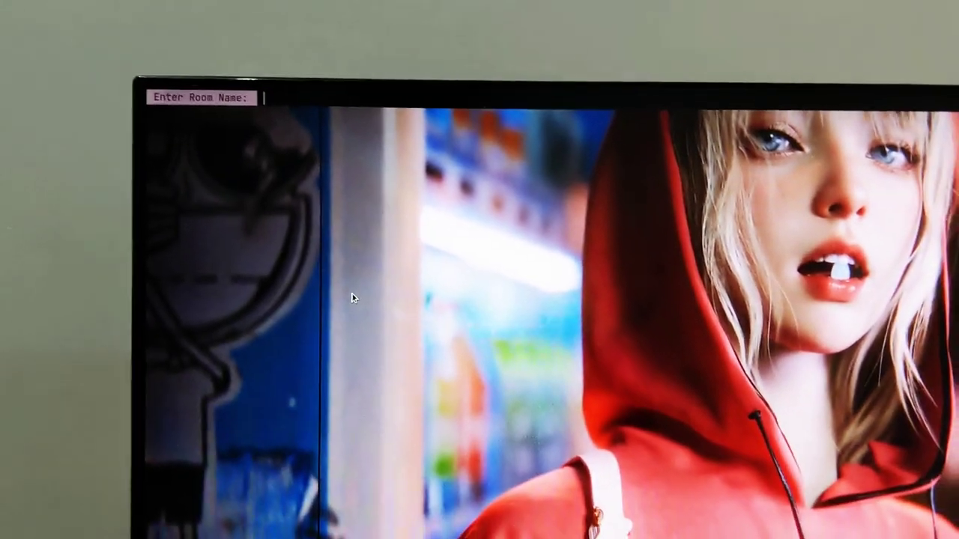
- Enter the room name 'retards' in dmenu, then filter the media list by 'Hana'
type("retards")
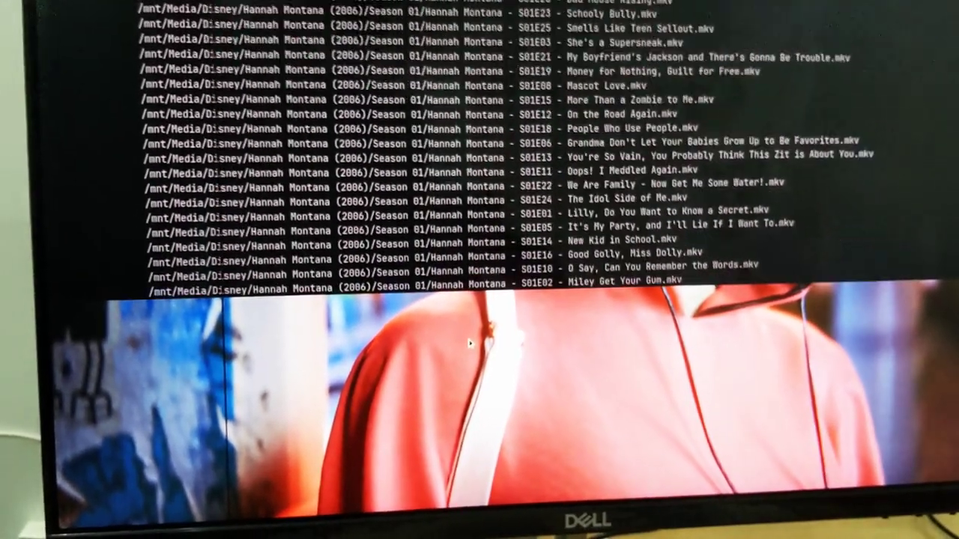
type("Hana")
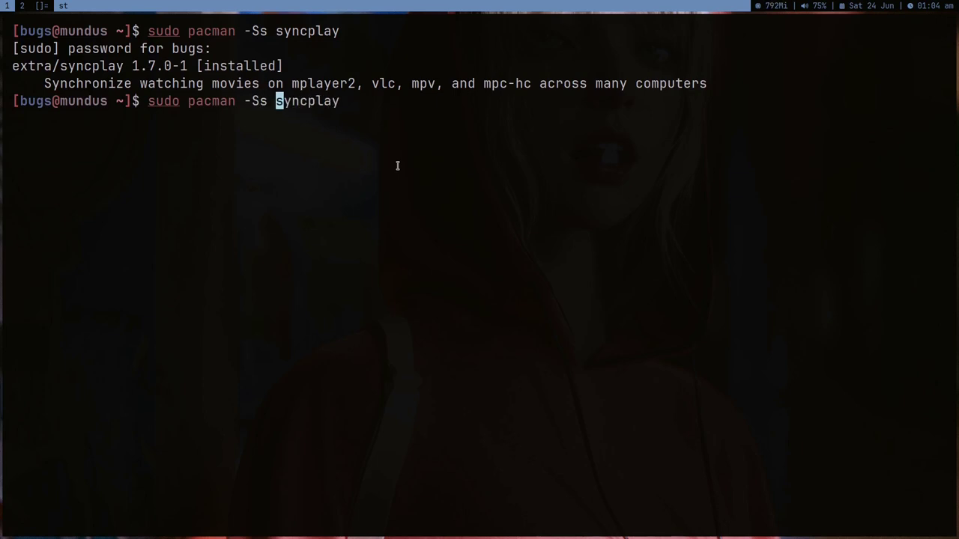
- Run the pacman package search for pyside2
type("pyside2")
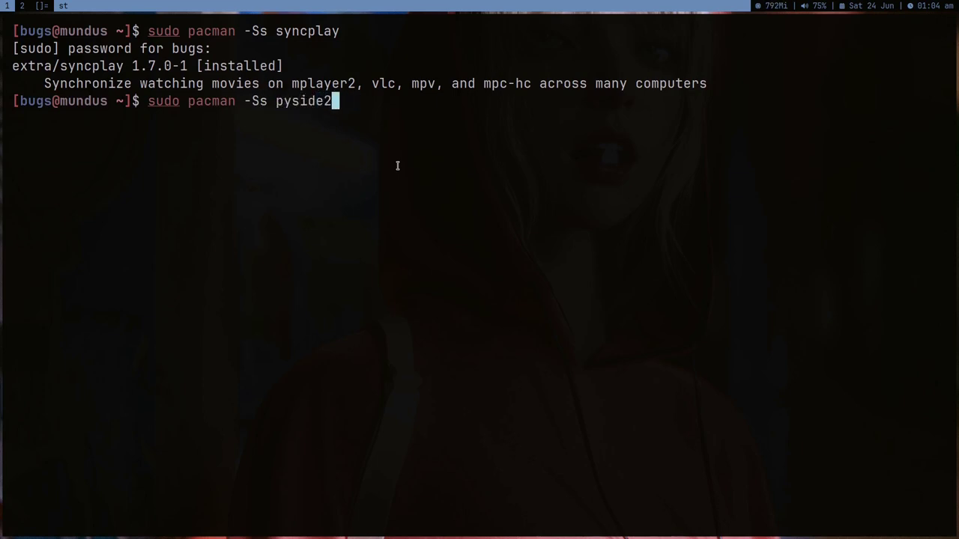
key("Return")
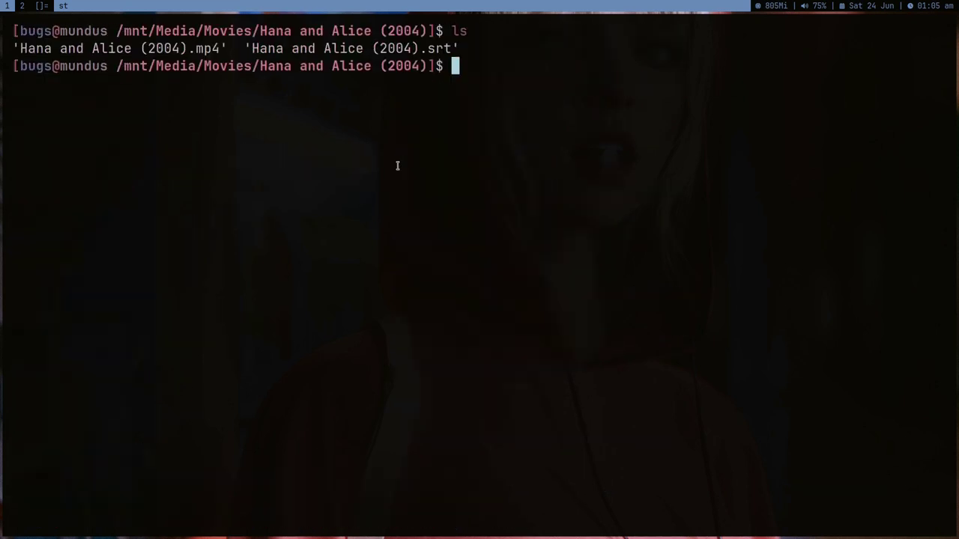
- View syncplay --help piped through less, then trim the line back to the option
type("r")
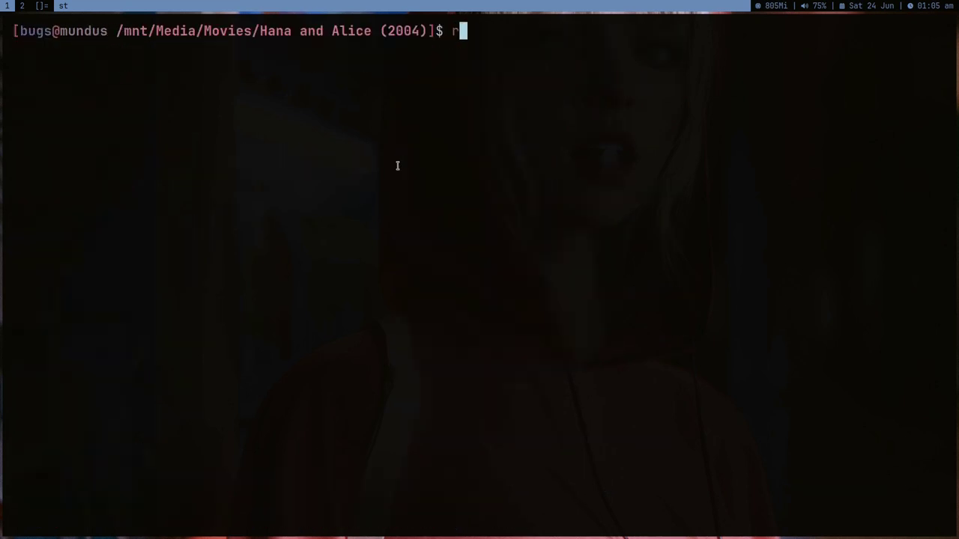
type("syncplay -")
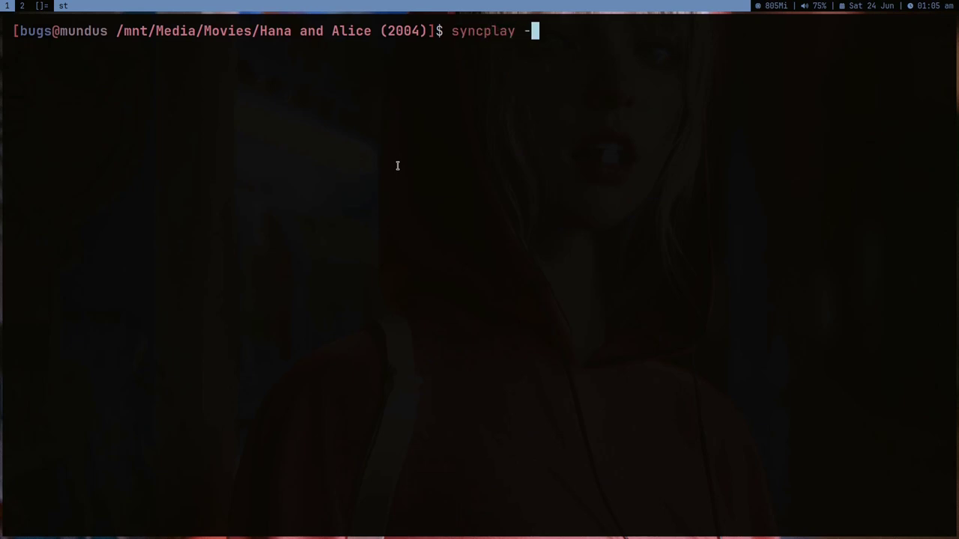
type("-help | les")
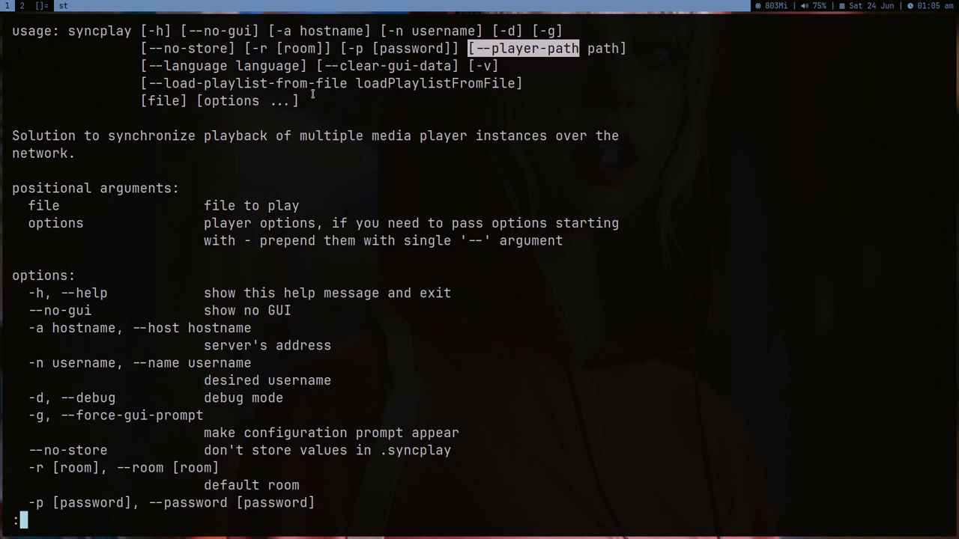
key("q")
type("syncplay --help | le")
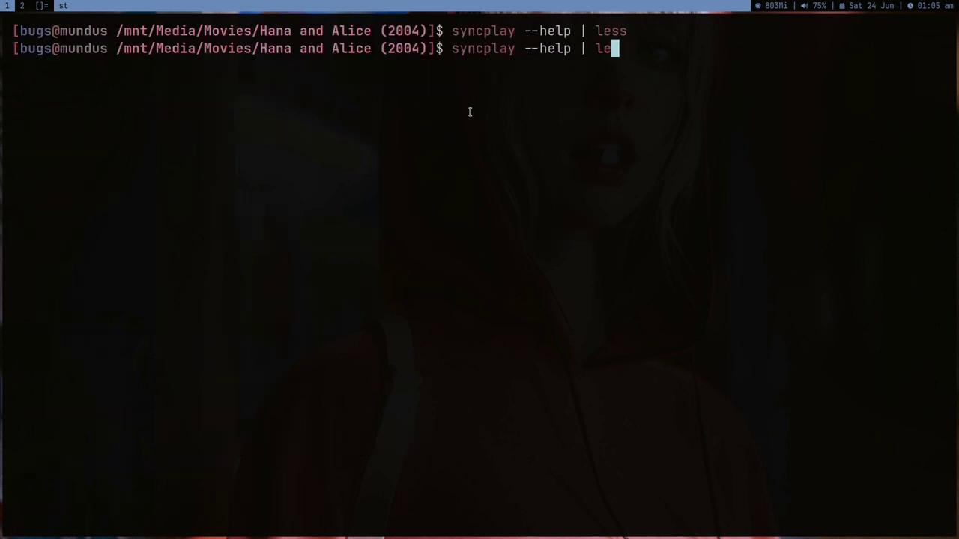
key("BackSpace")
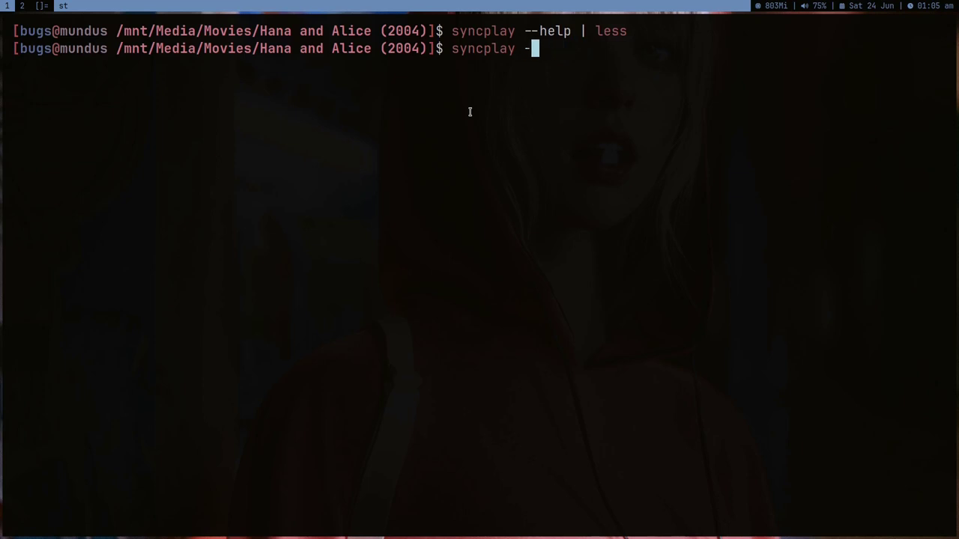
- Add --no-gui, --player-path /usr/bin/mpv and server address syncplay.pl:8997, fixing the port
type("-no-gui")
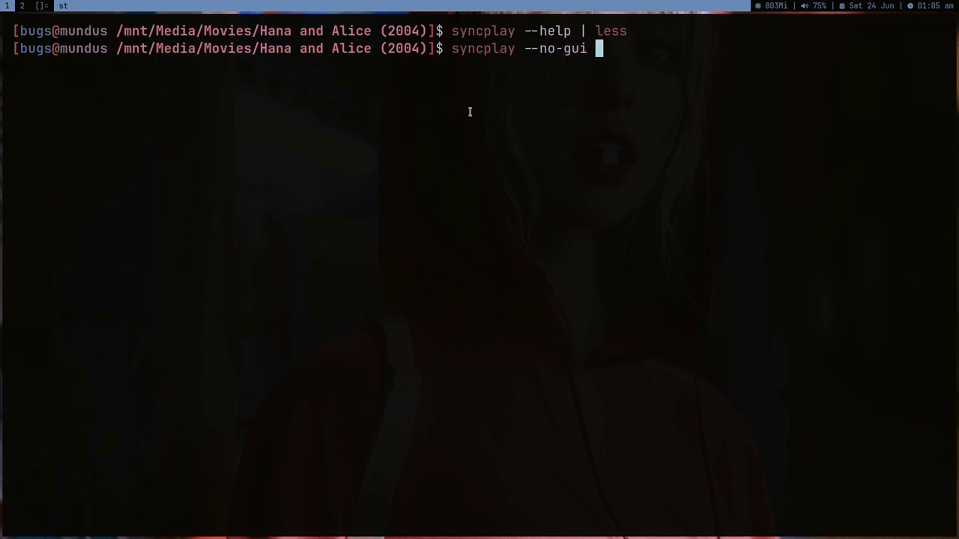
type("--player-path /usr/bin/m")
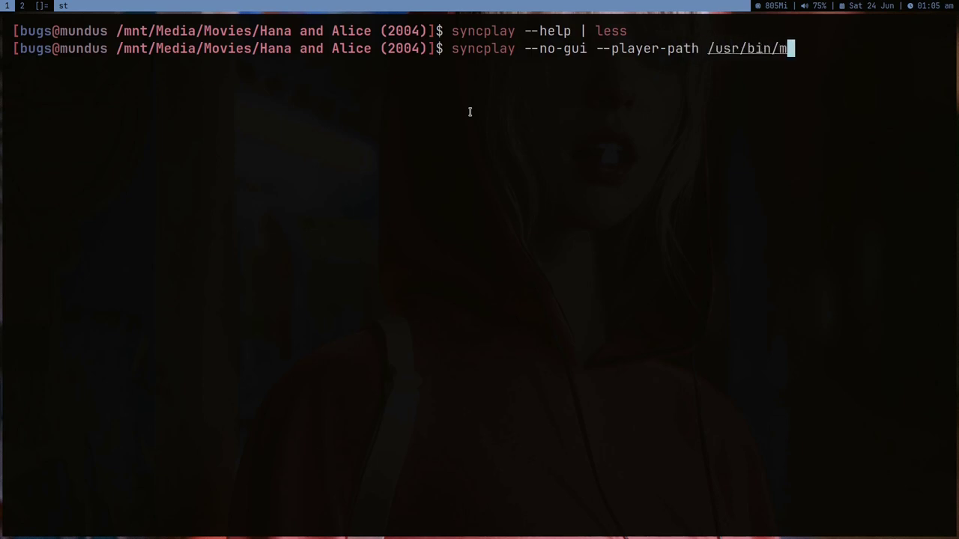
type("pv \\")
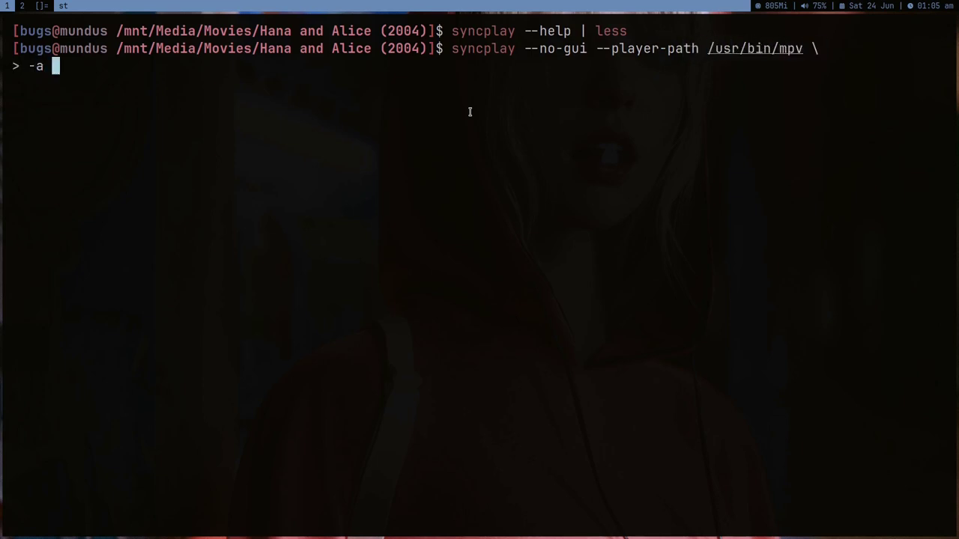
type("syncplay")
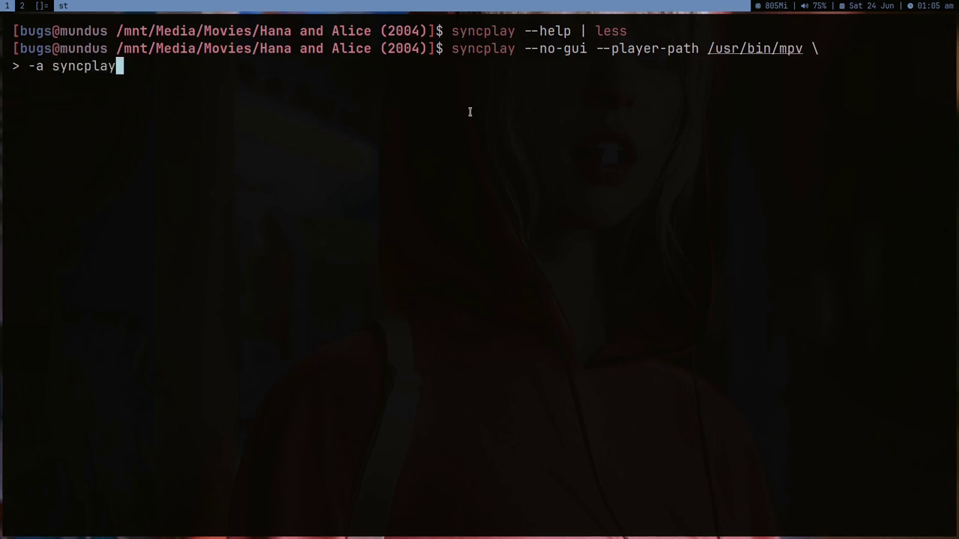
type(".pl:")
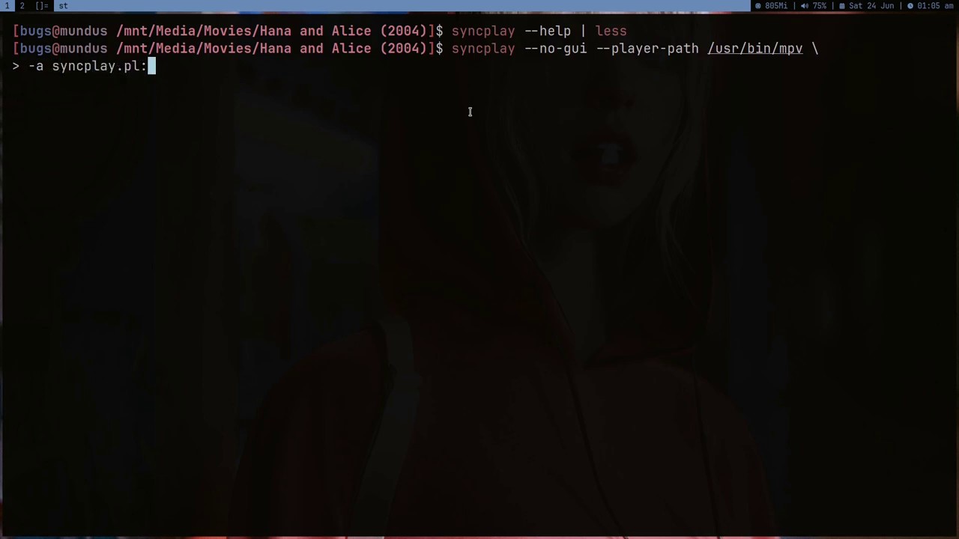
type("877")
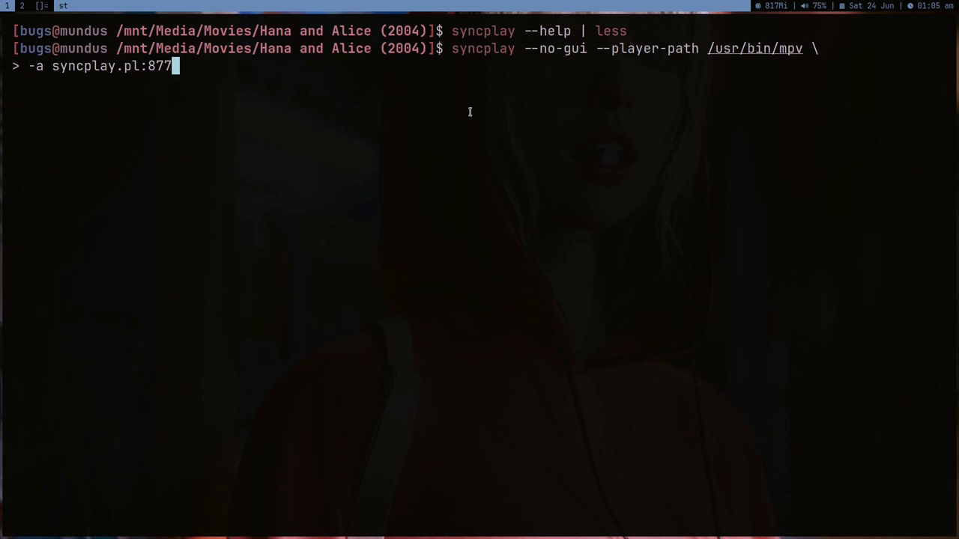
key("BackSpace")
type("997 -0")
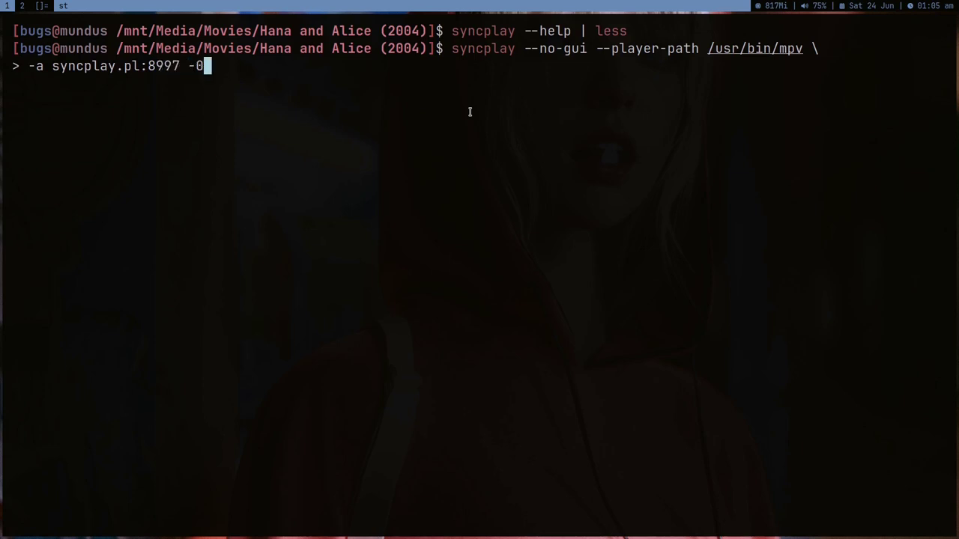
- Add room 'retards', user name 'bugs' and the Hana and Alice .mp4 file to the command
type("r retar")
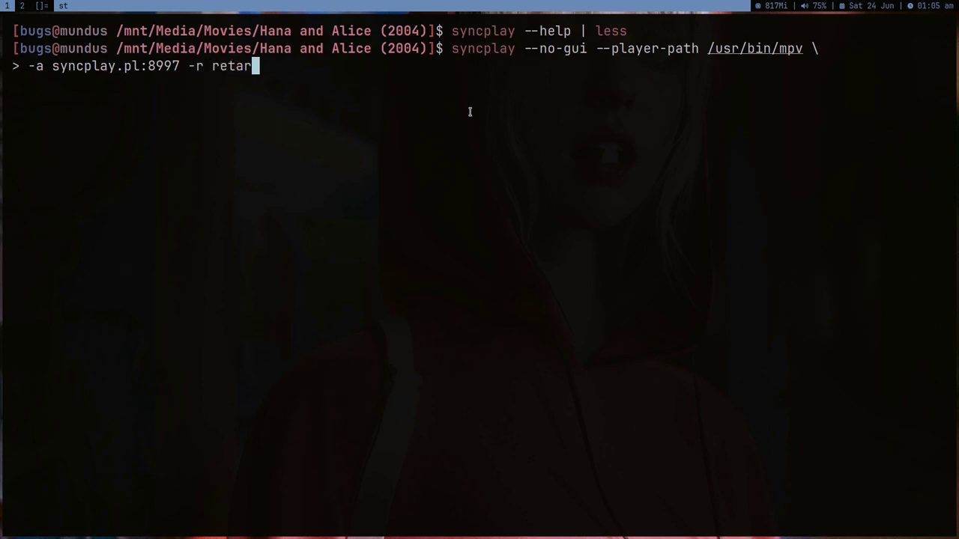
type("ds -n")
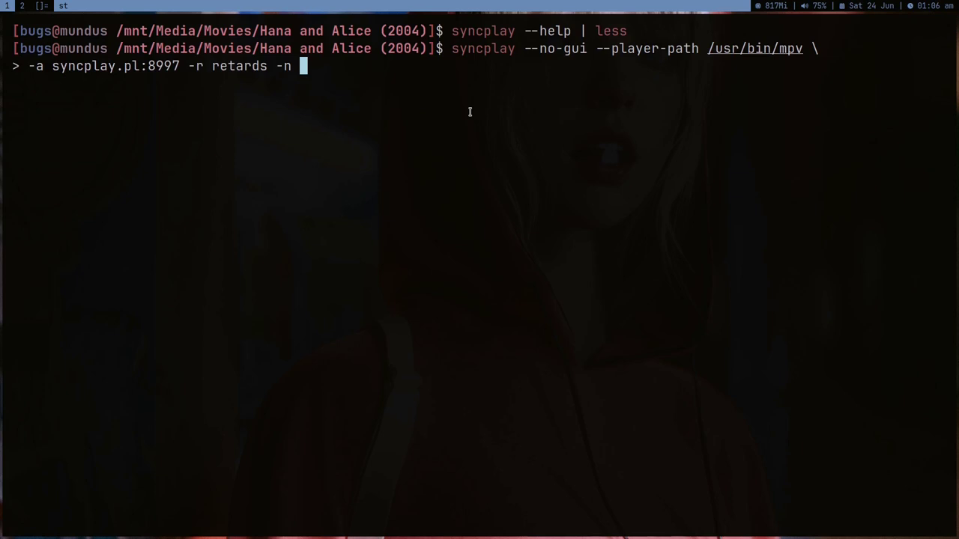
type("bugs Hana\\ and\\ Alice\\ \\(2004\\).")
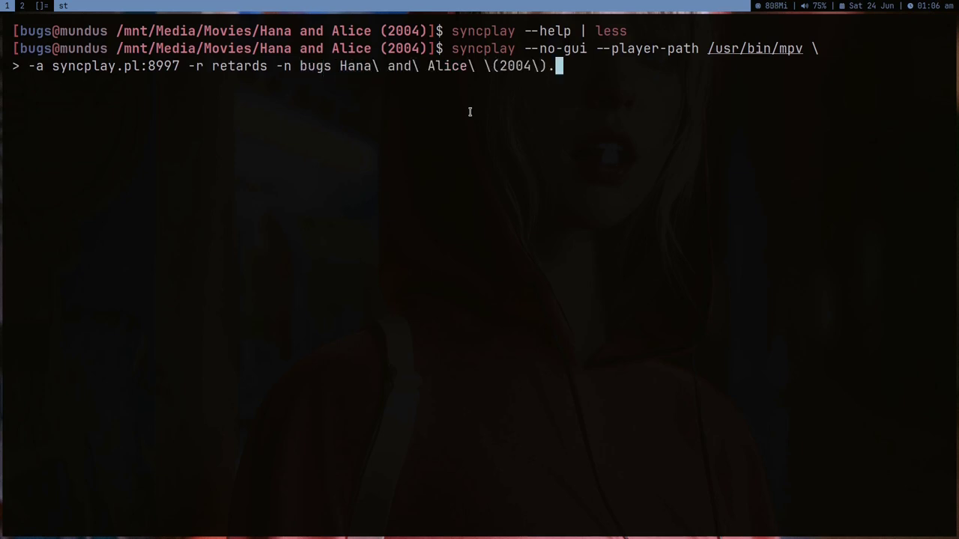
type("mp4")
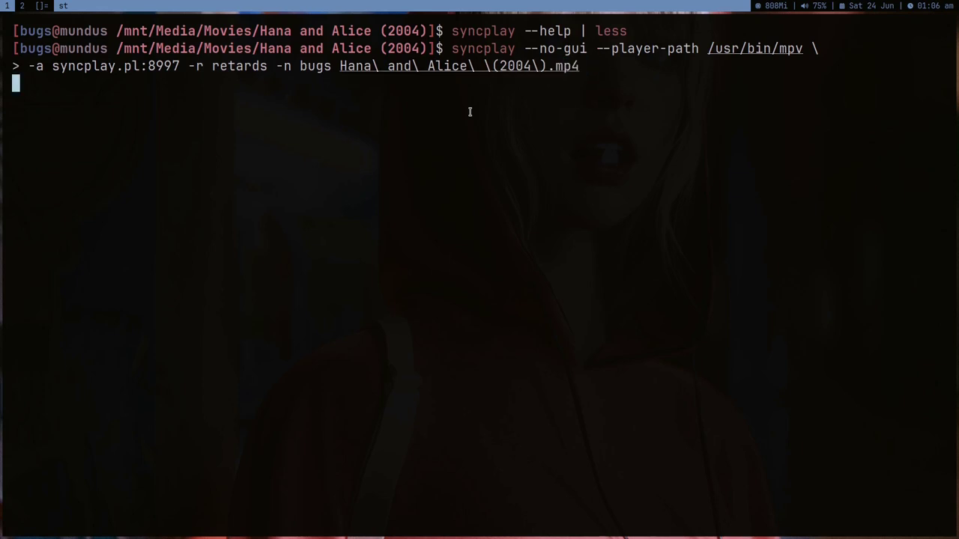
- Run the syncplay command for the synced session, then cd back to home afterwards
key("Return")
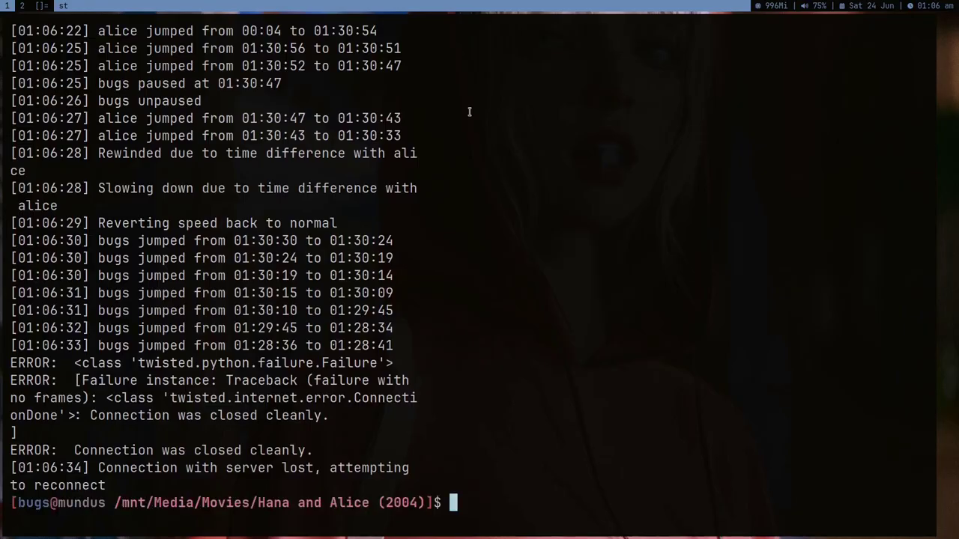
type("cd")
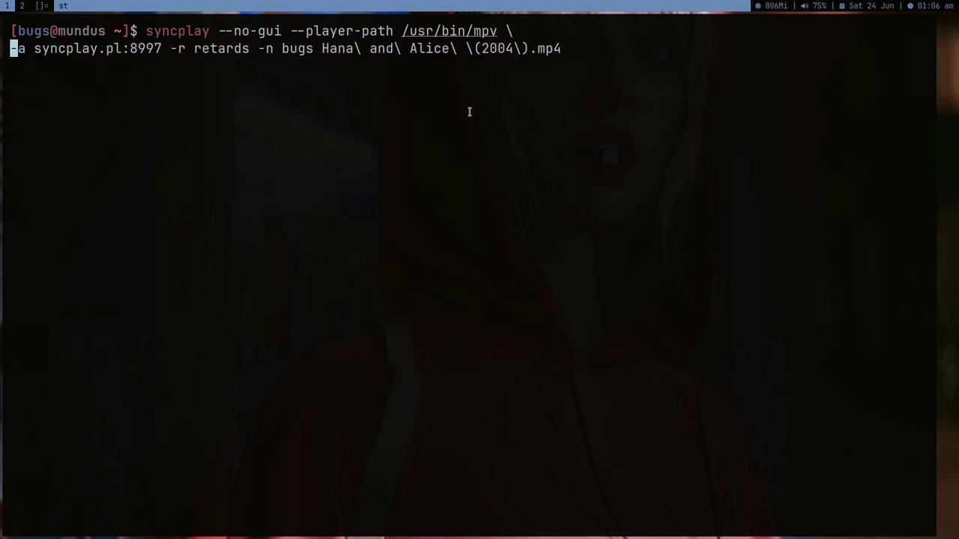
- Change directory to ~/.local/bin
type("cd .local/bin/")
type("emacs")
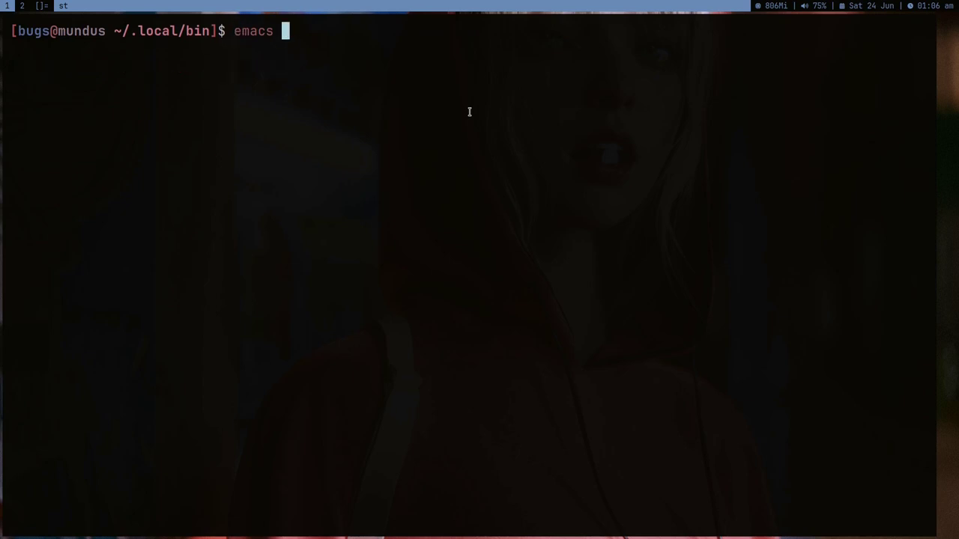
- Open the syncwatch script with emacs -nw and move down to the room-name prompt line
type("-nw syncwat")
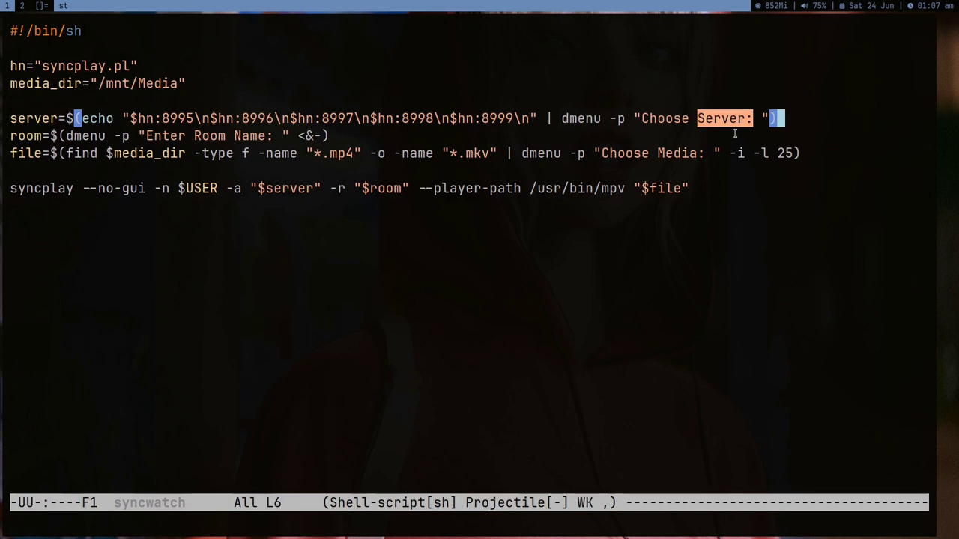
key("Down")
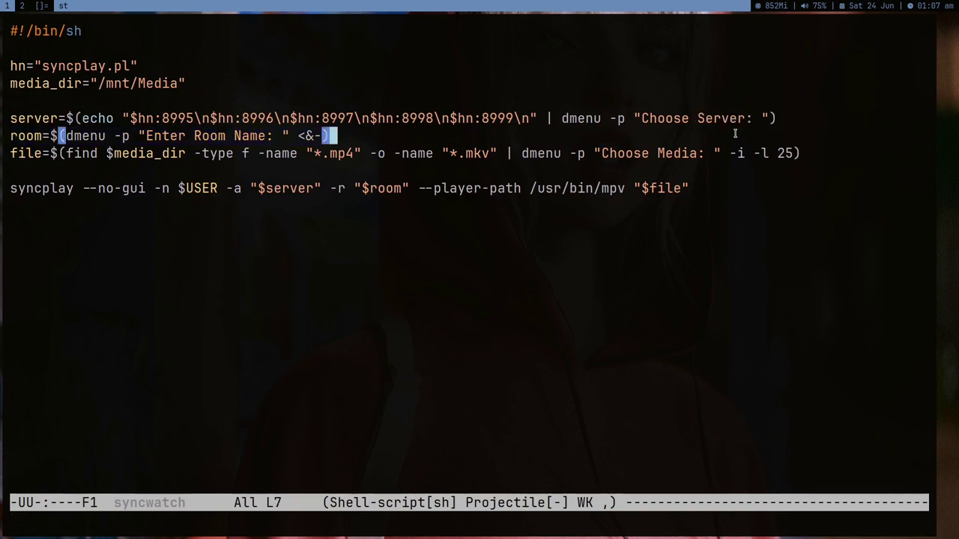